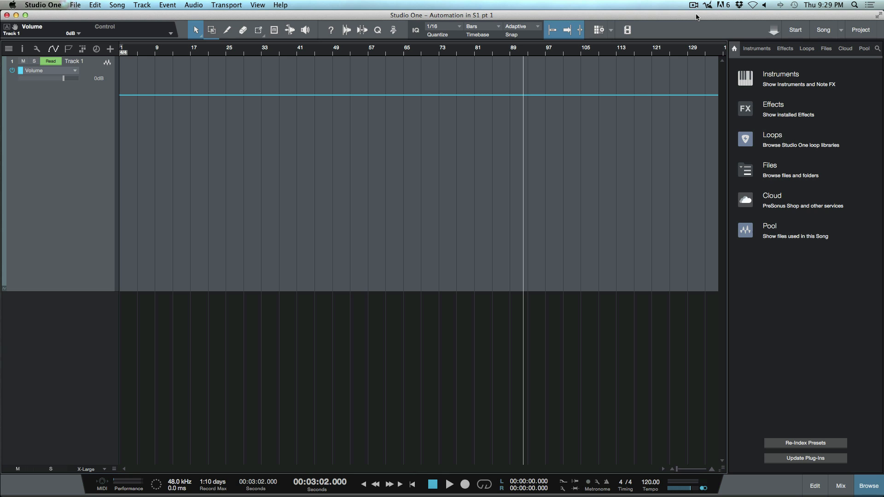
Add a volume node on Track 1, curve the fall, rise after bar 45, then drop after bar 65.
left_click(412, 485)
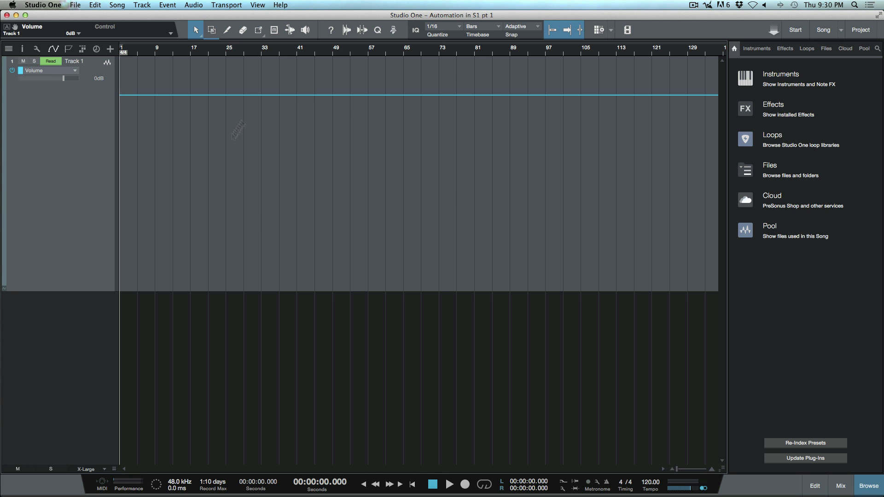
mouse_move(214, 171)
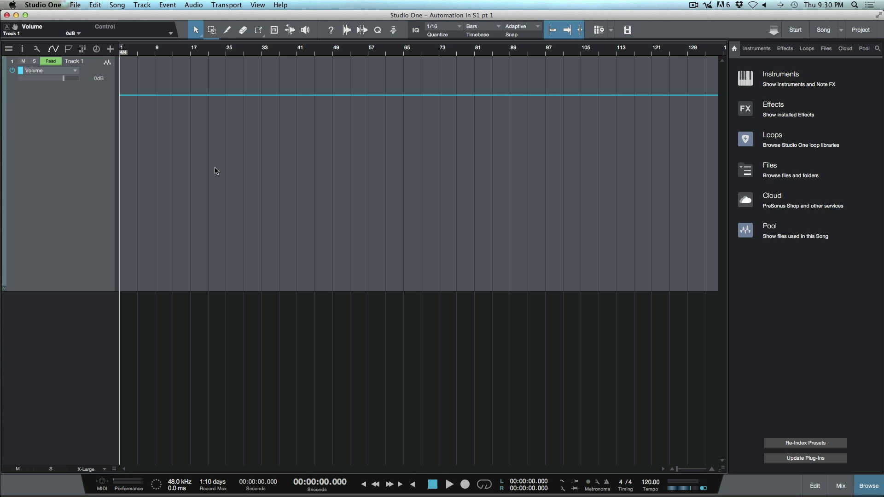
left_click(188, 94)
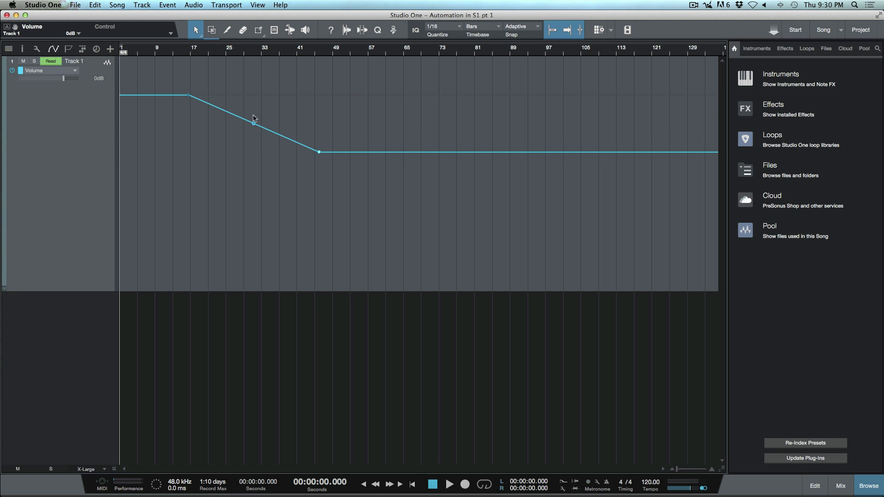
left_click_drag(253, 117, 247, 133)
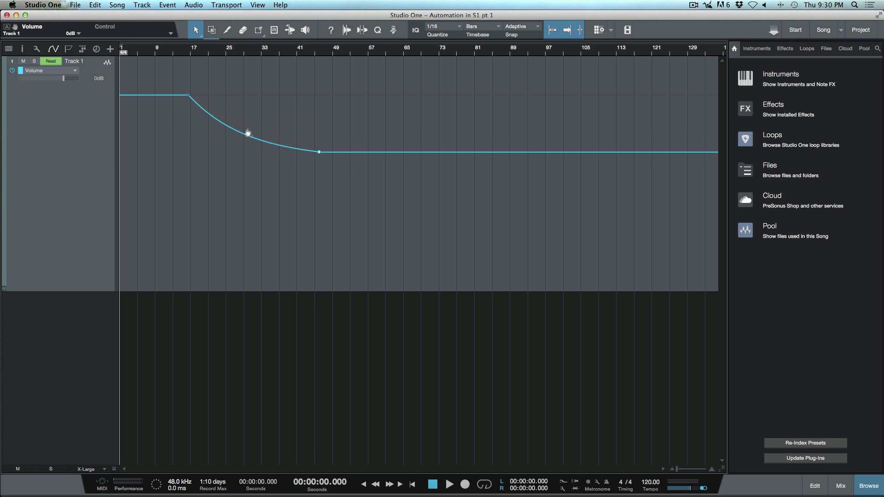
left_click_drag(247, 133, 291, 129)
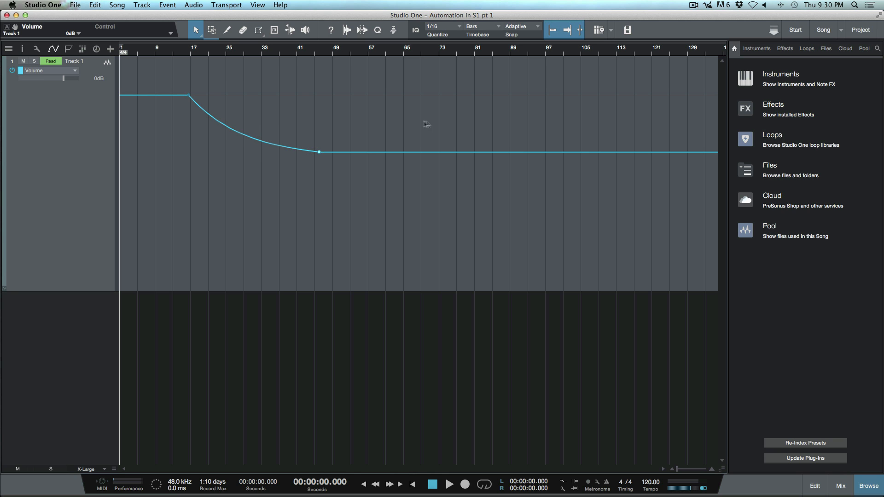
left_click_drag(319, 152, 420, 111)
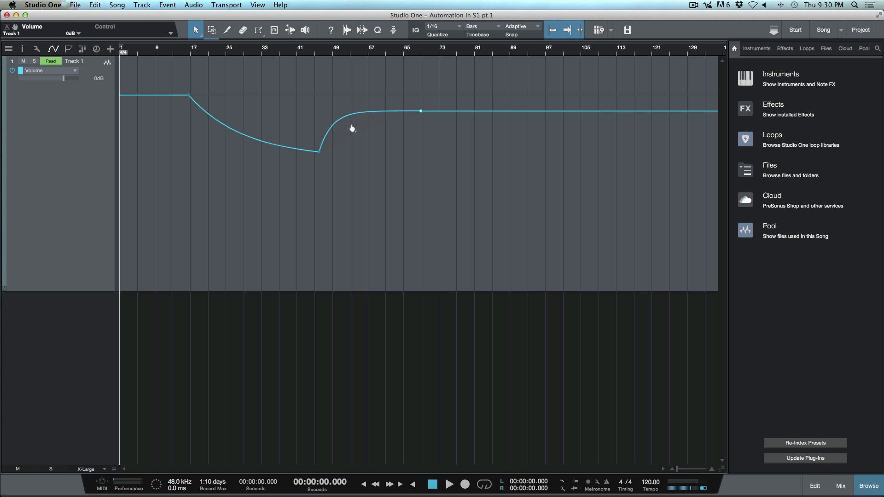
left_click_drag(420, 111, 483, 118)
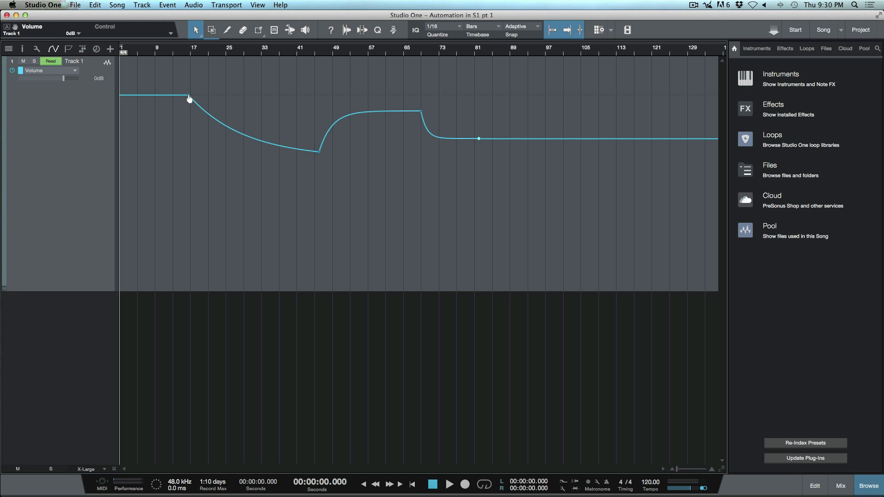
mouse_move(190, 99)
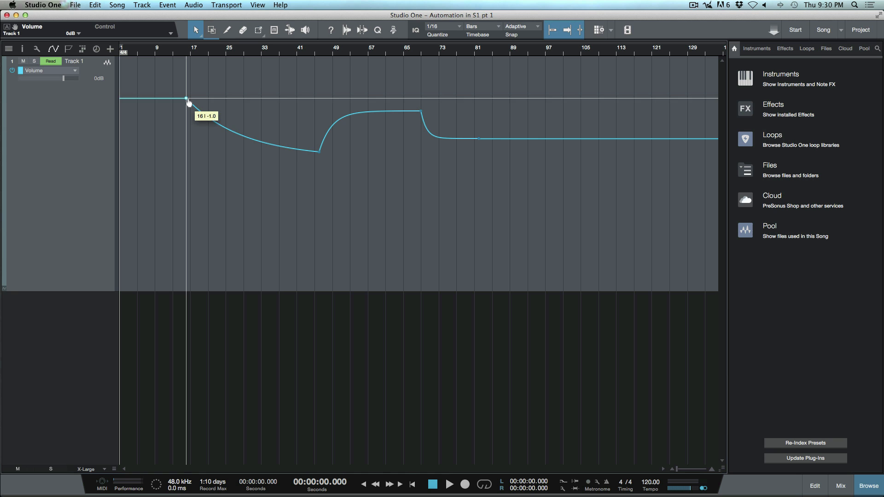
Move the ramp's starting node to bar 17 and settle it at -6.5.
left_click_drag(188, 101, 188, 131)
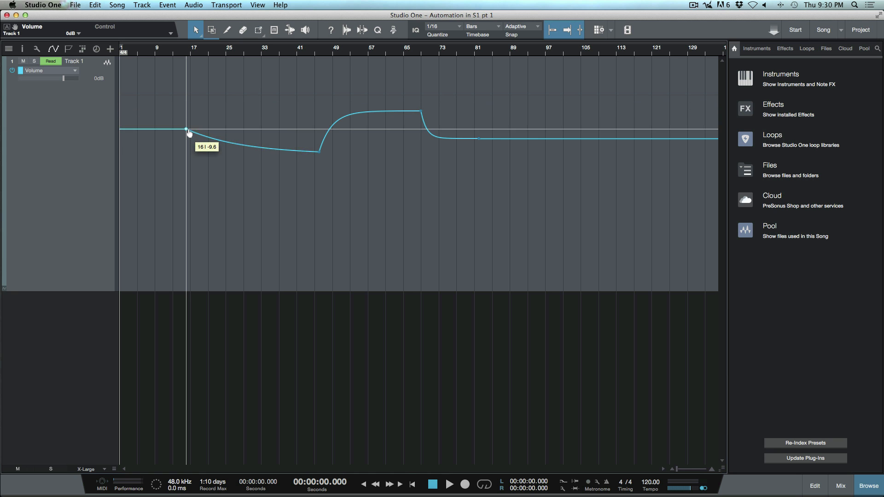
left_click_drag(188, 130, 194, 139)
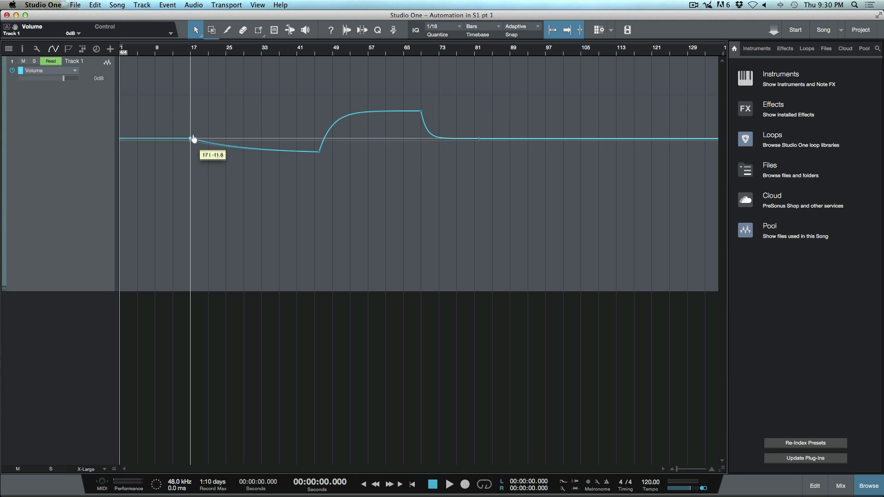
left_click_drag(191, 139, 191, 121)
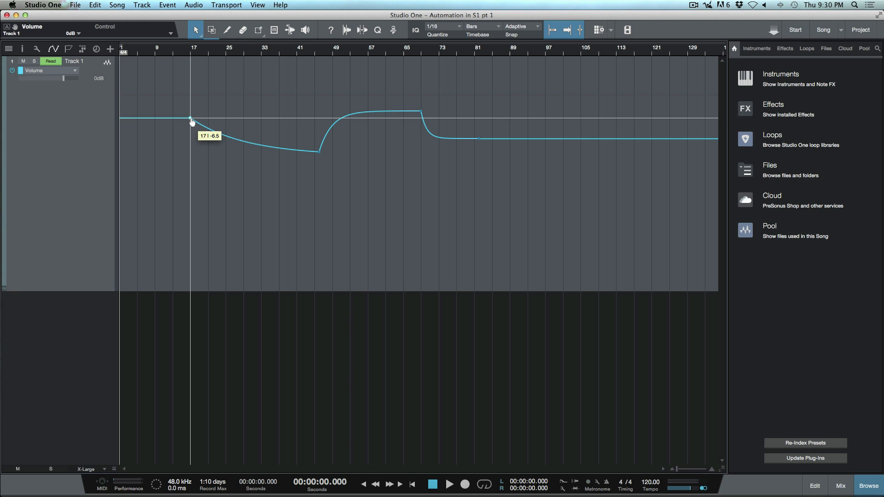
mouse_move(194, 88)
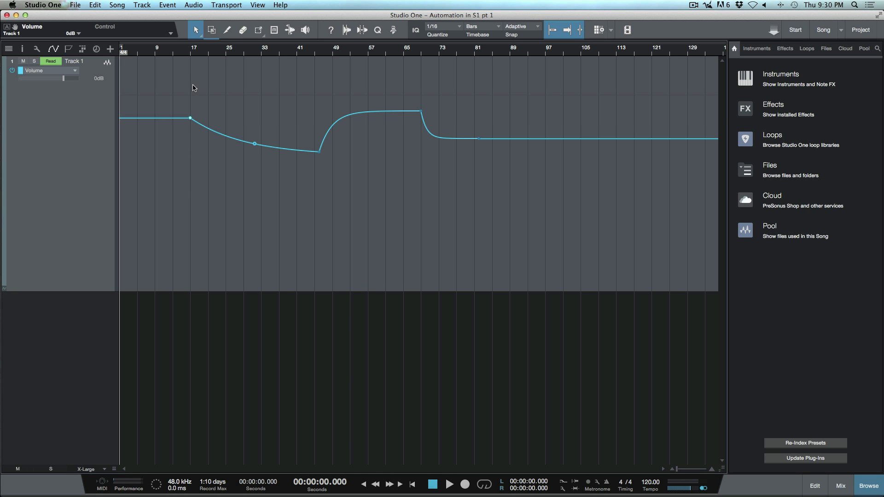
mouse_move(190, 120)
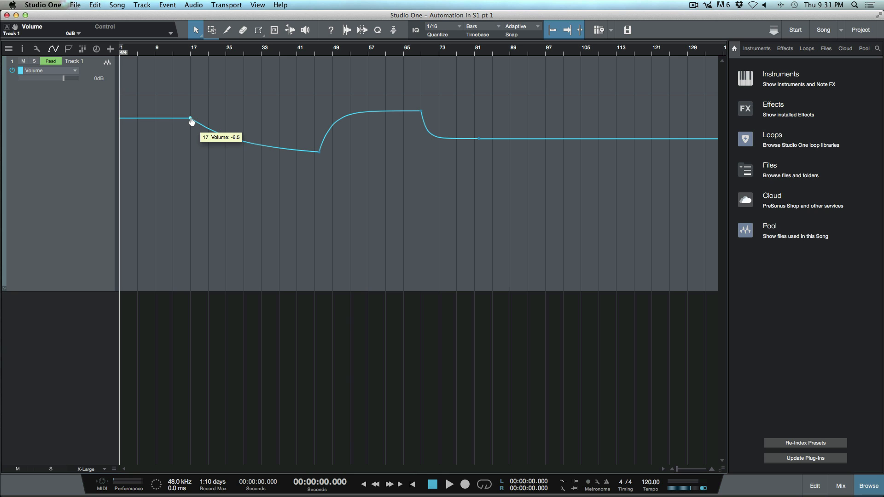
right_click(190, 120)
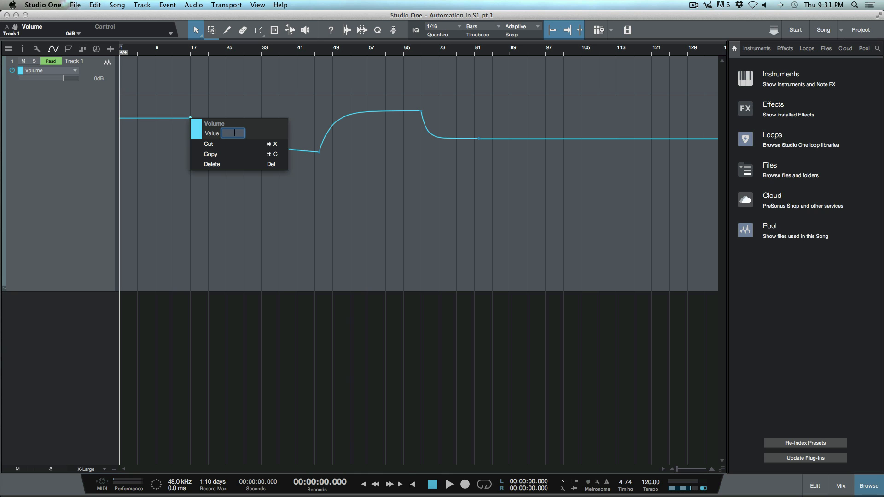
left_click(395, 226)
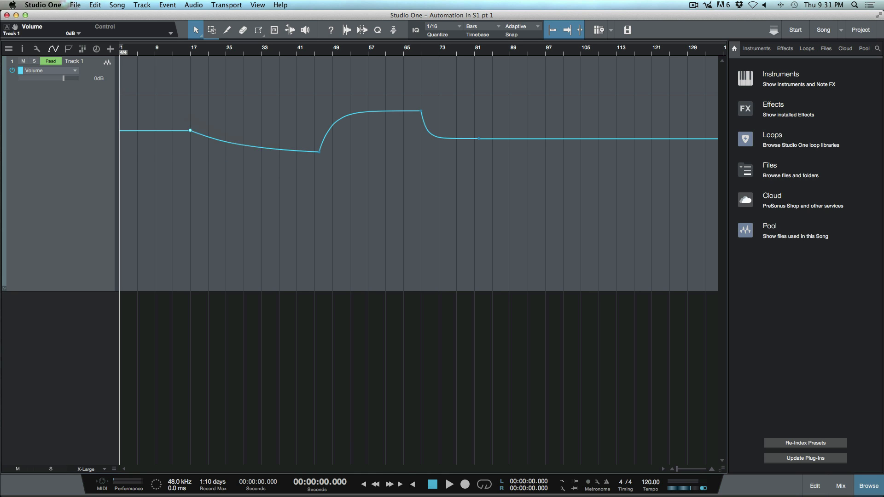
left_click(253, 146)
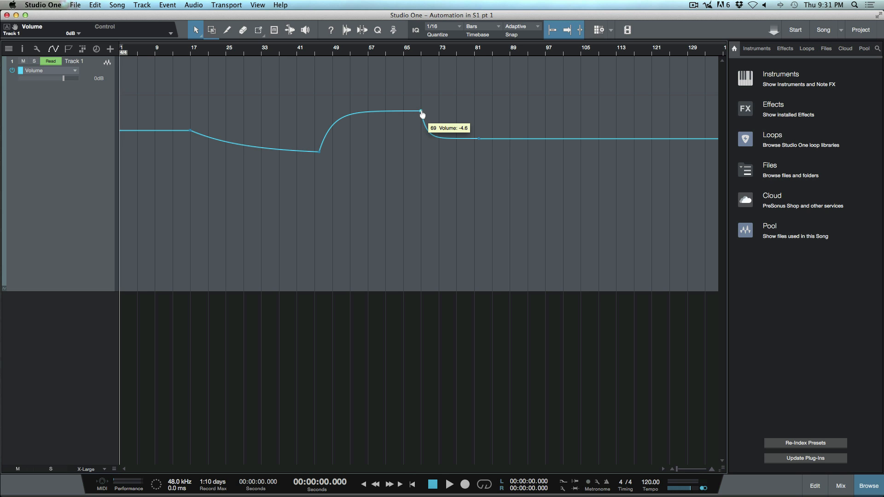
Set the bar 69 node to -6 and the bar 81 node to -11.3.
right_click(420, 113)
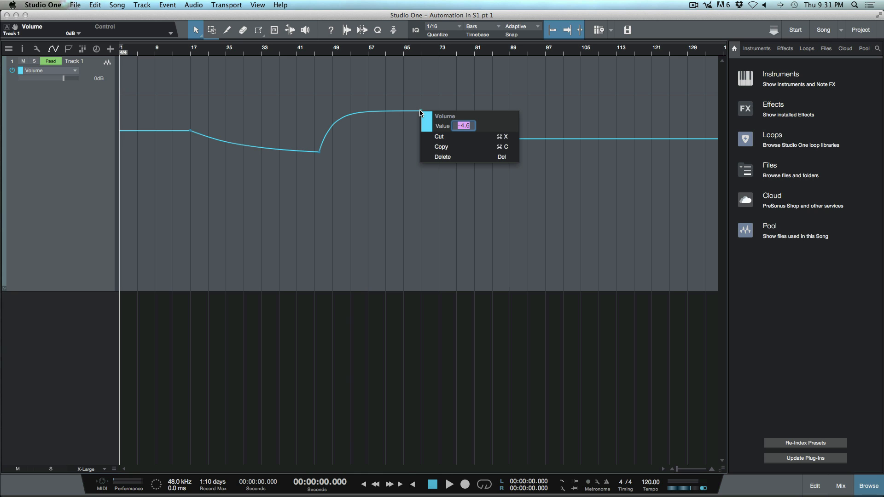
type("-6")
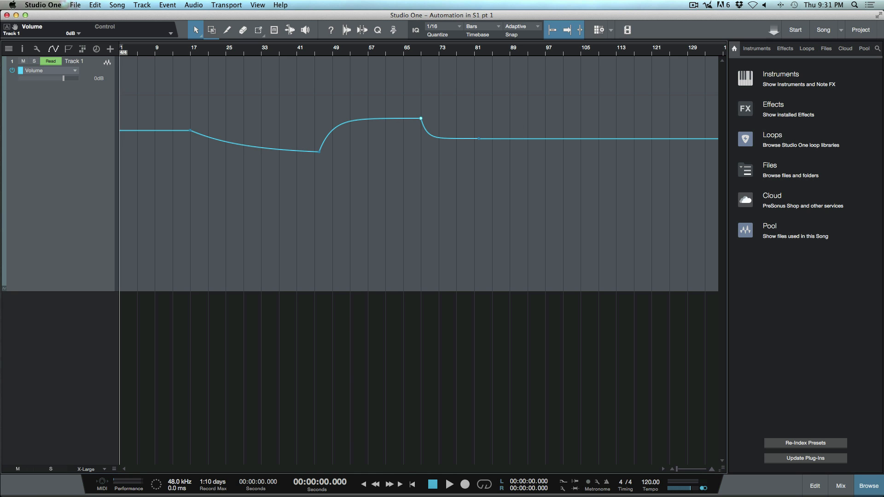
left_click(448, 138)
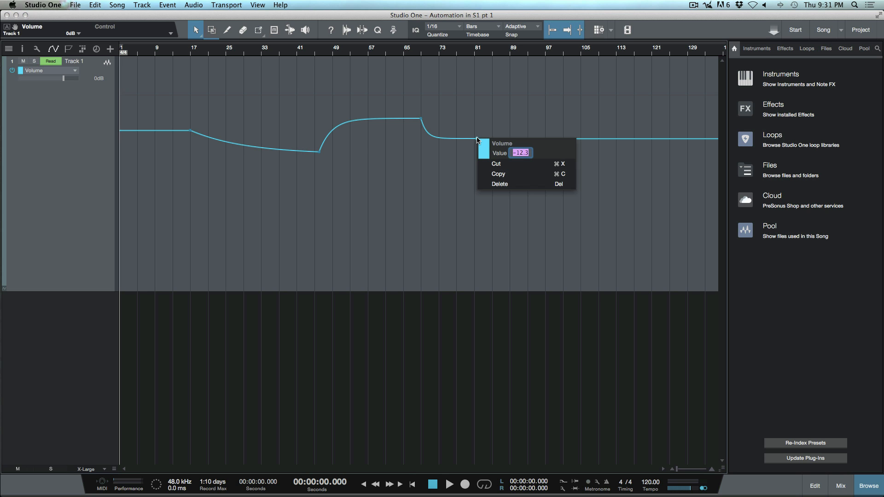
type("-11.3")
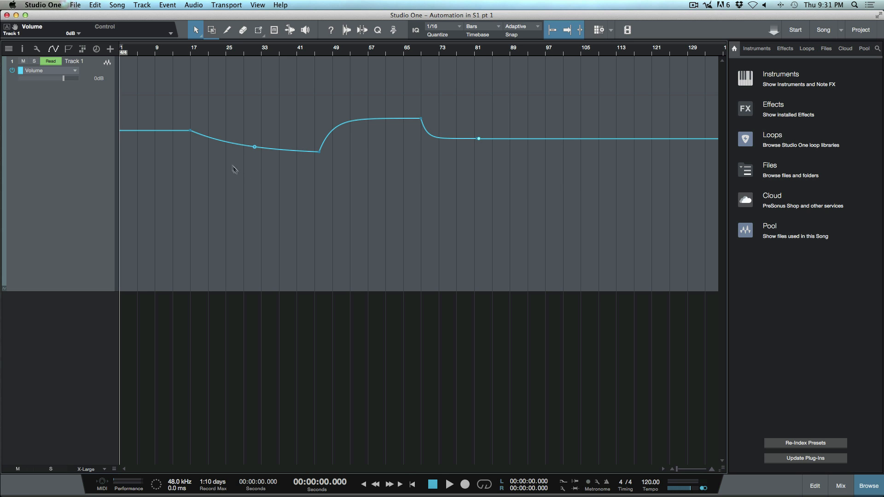
mouse_move(190, 131)
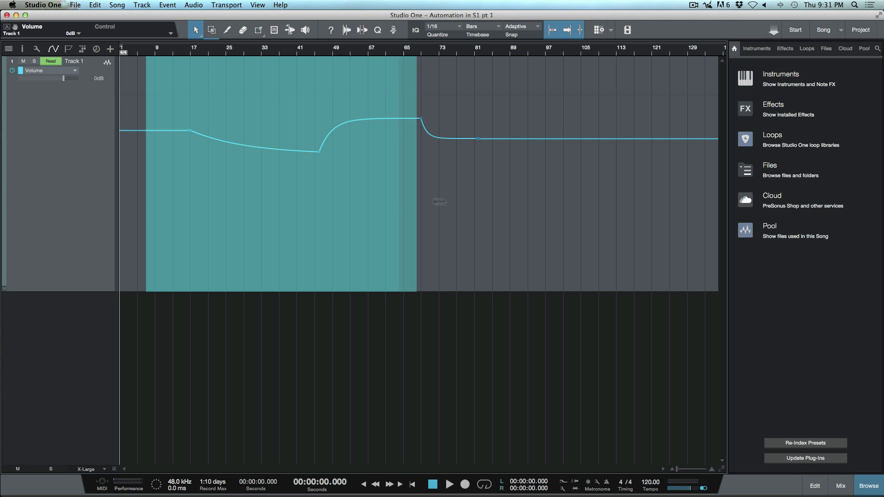
Edit the value of the node near bar 45 to lift the envelope upward.
left_click(527, 197)
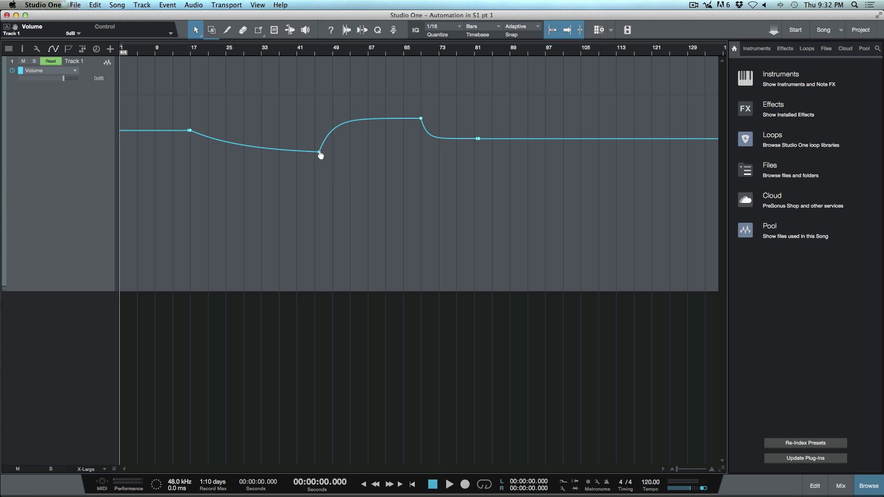
right_click(320, 154)
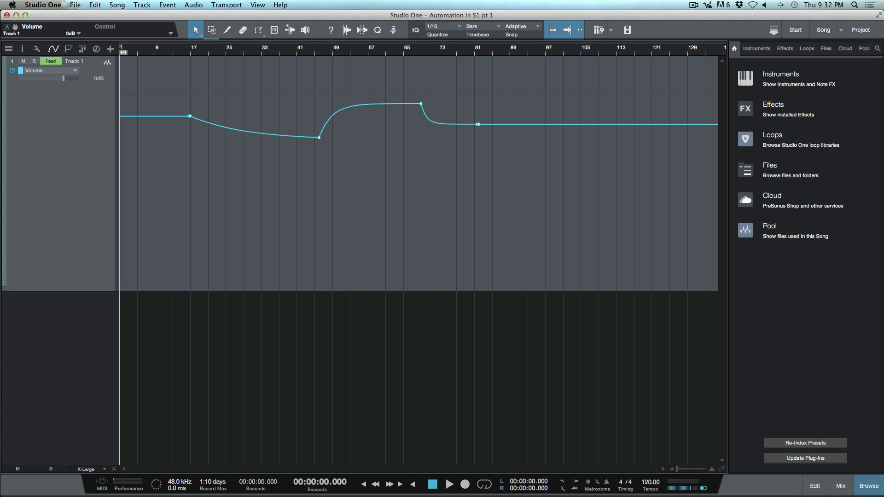
left_click(254, 132)
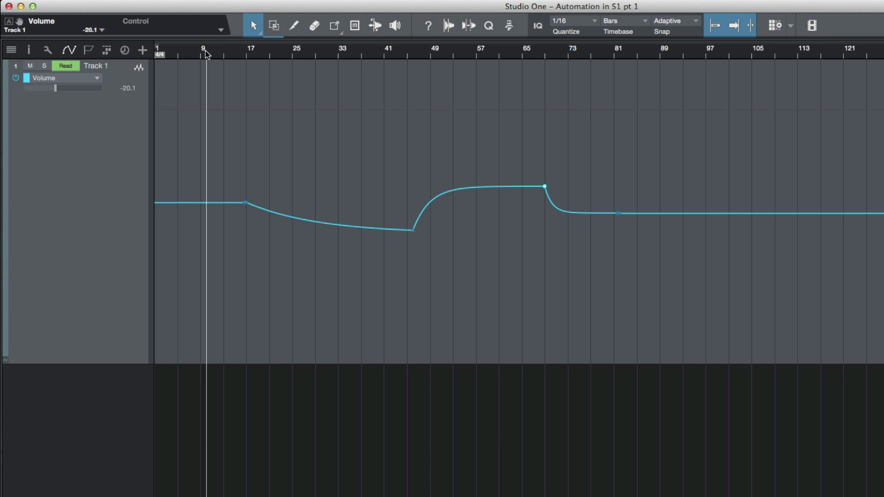
Drag the opening volume level higher and check the bar 45 node's level.
left_click(413, 231)
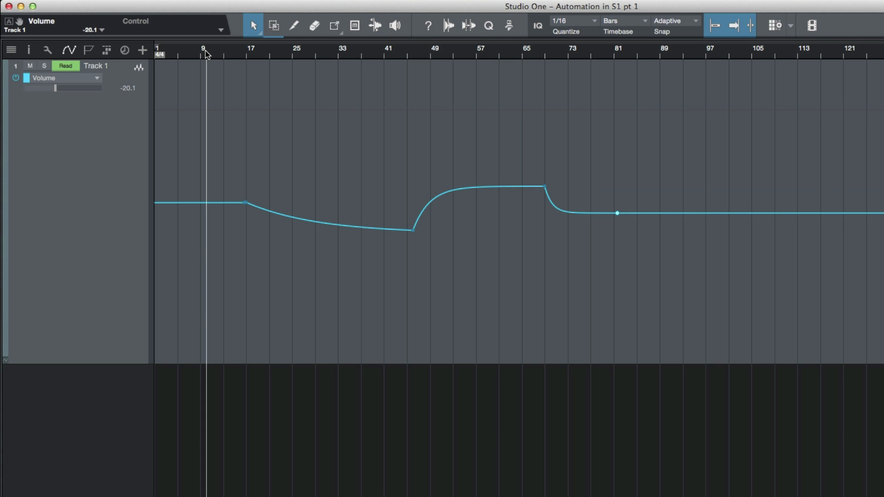
left_click(330, 224)
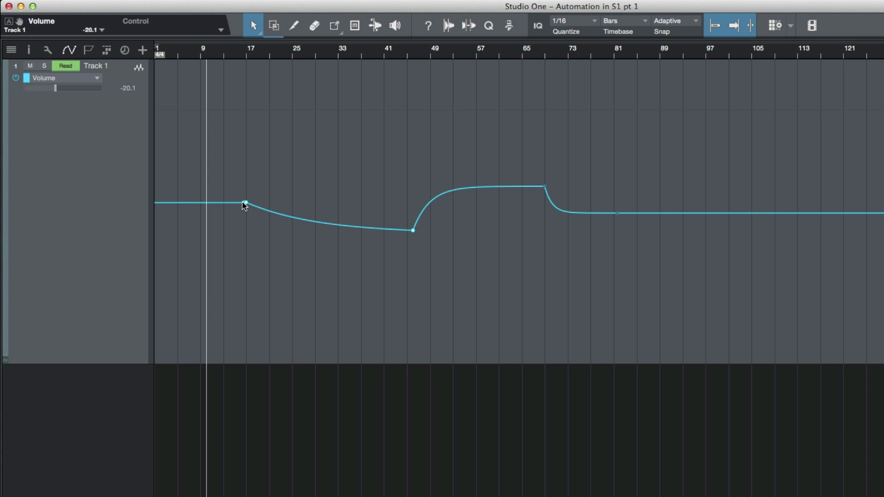
left_click_drag(245, 203, 244, 181)
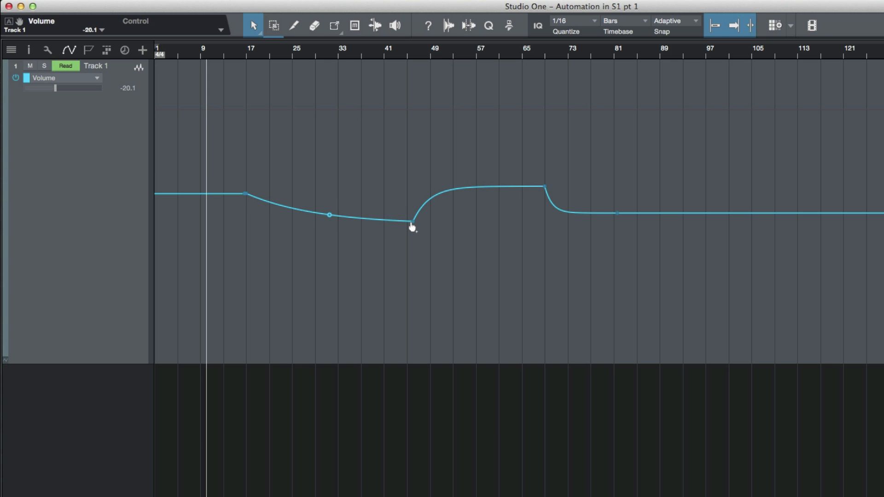
mouse_move(413, 223)
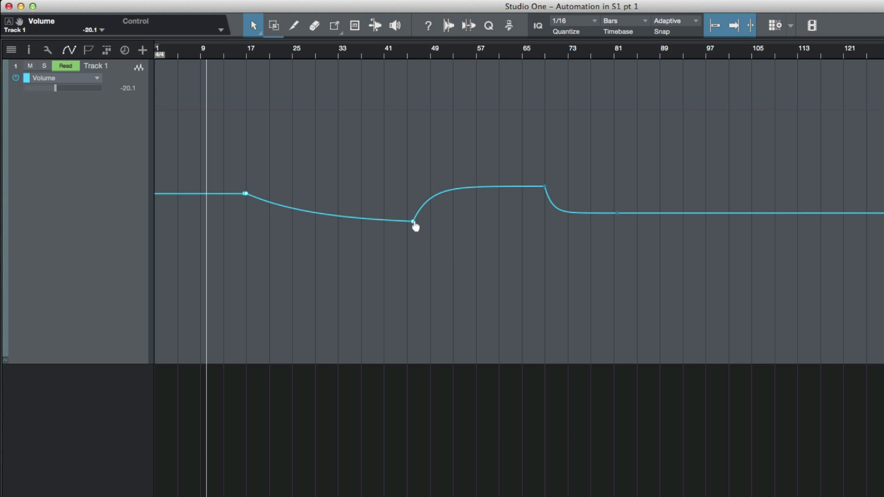
right_click(414, 222)
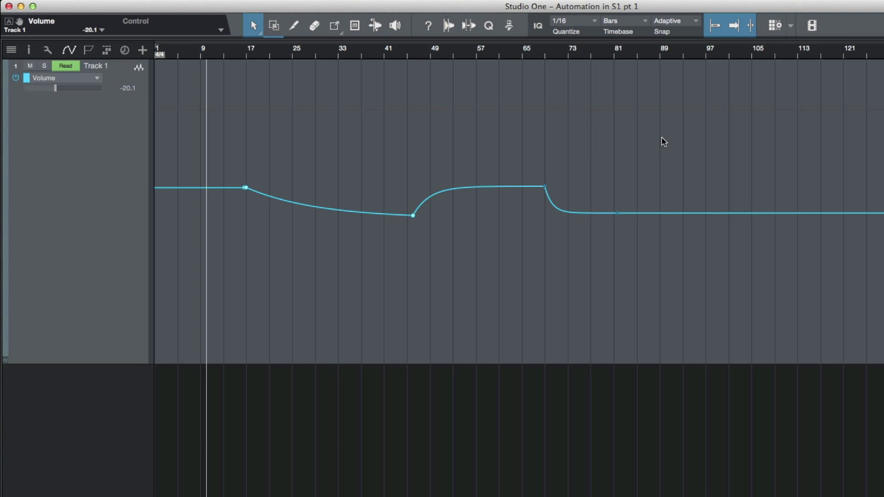
mouse_move(681, 155)
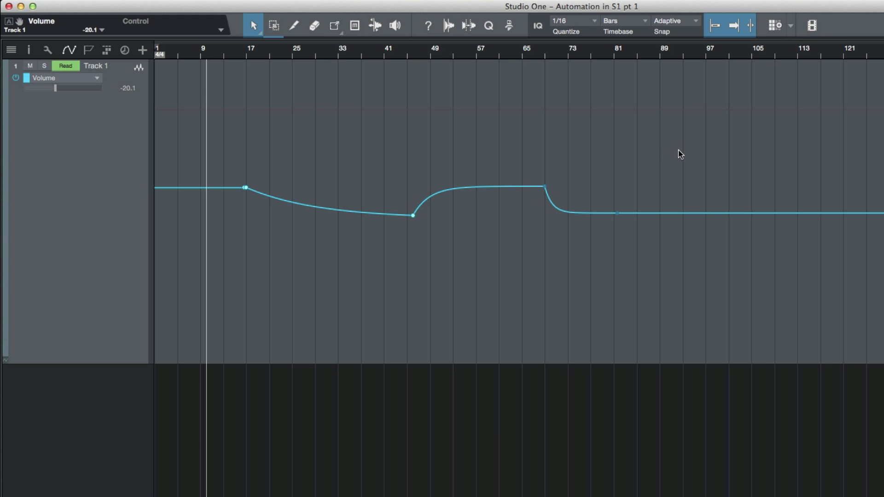
Use the Transform tool to pull bars 89–97 down into a stepped dip.
left_click(334, 26)
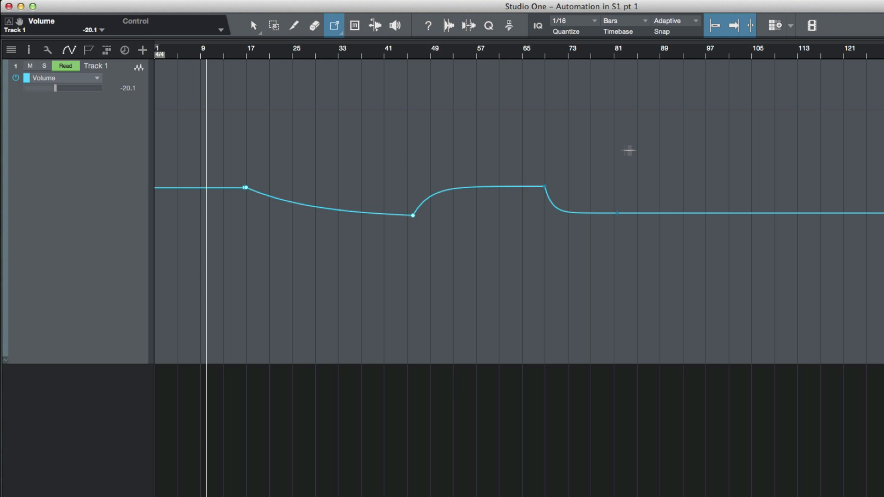
mouse_move(686, 113)
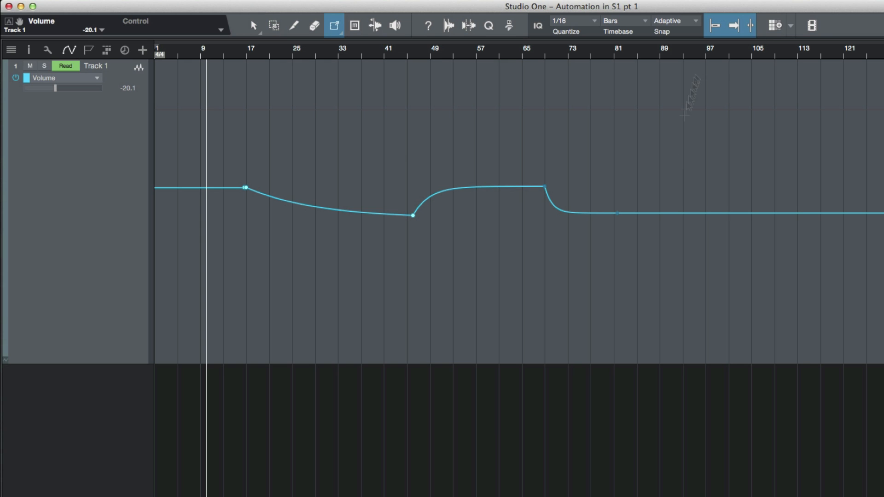
mouse_move(658, 217)
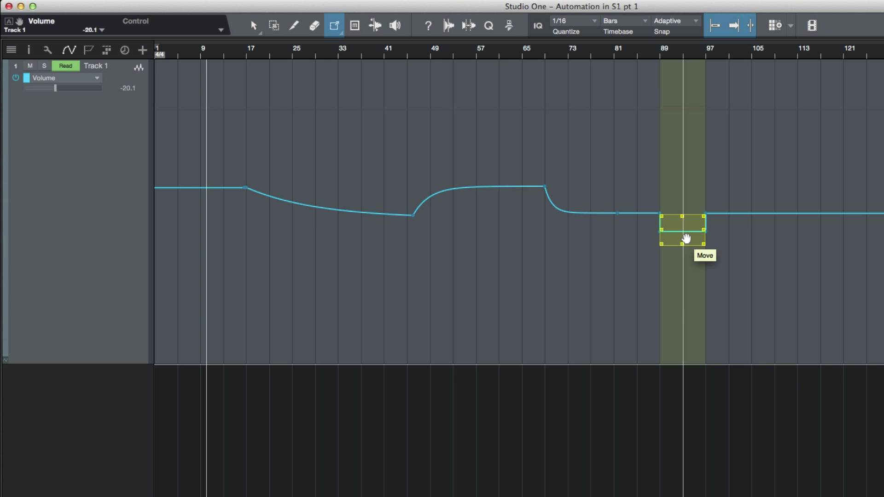
left_click_drag(682, 229, 683, 232)
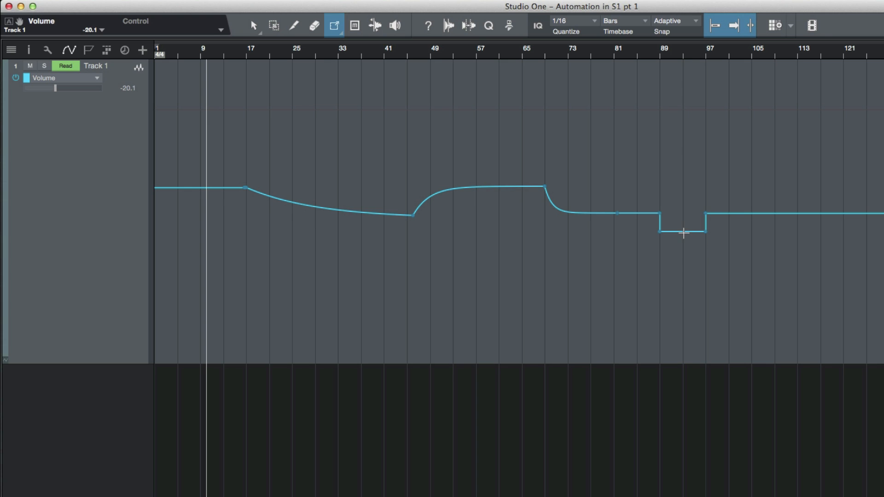
mouse_move(685, 232)
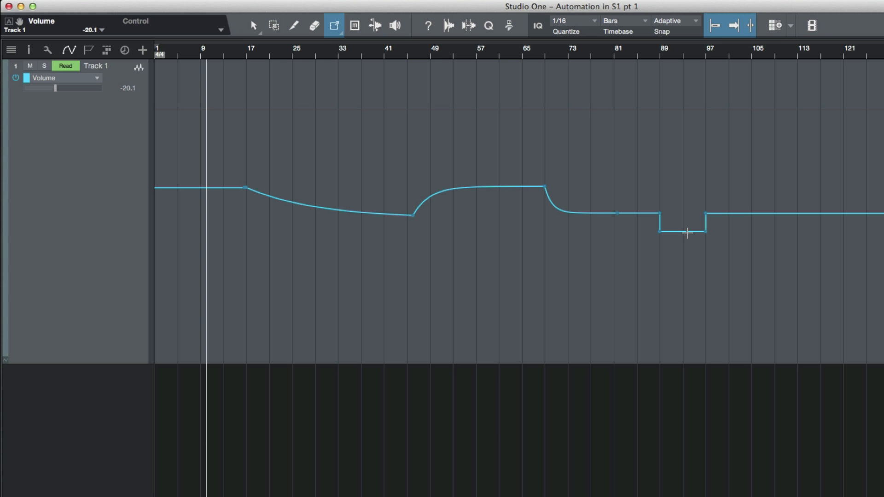
Set the bars 89–97 dip level to -24, then open the bar 69 node's value.
left_click(254, 26)
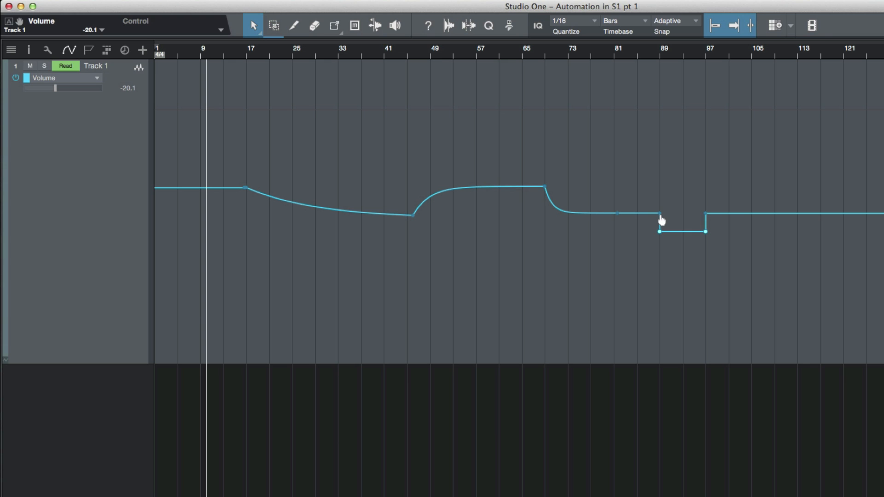
mouse_move(661, 219)
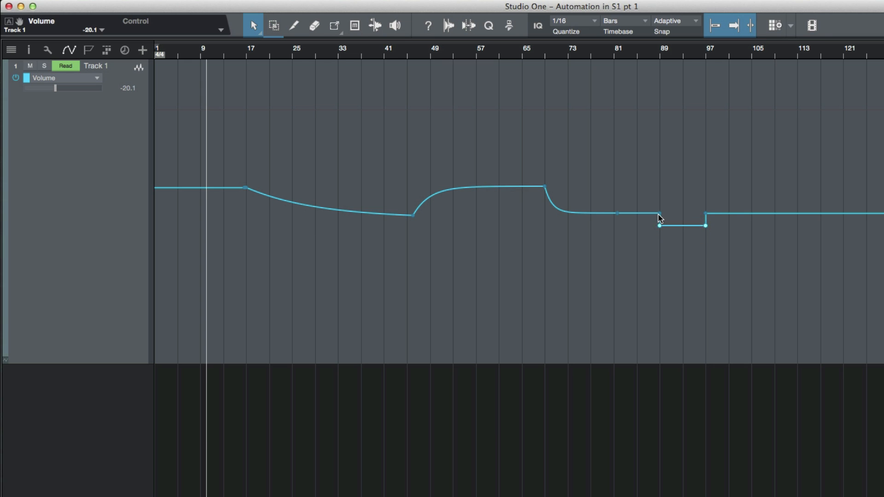
left_click_drag(660, 226, 660, 216)
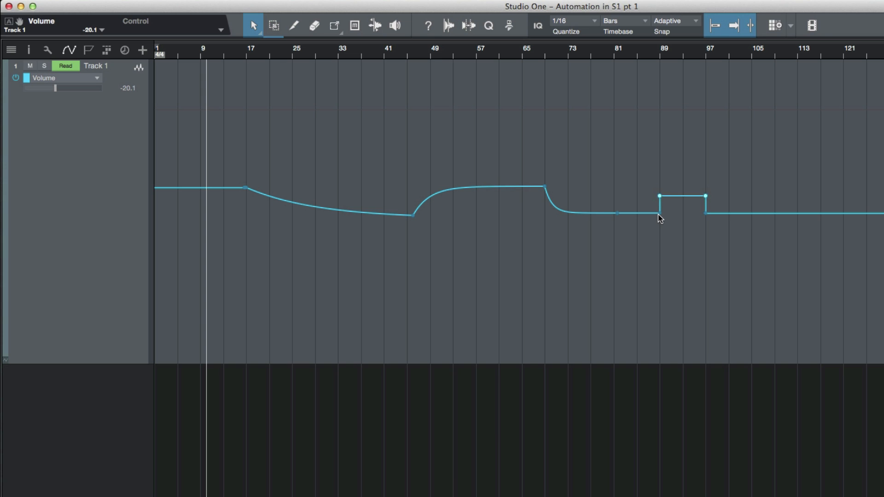
left_click_drag(659, 196, 659, 231)
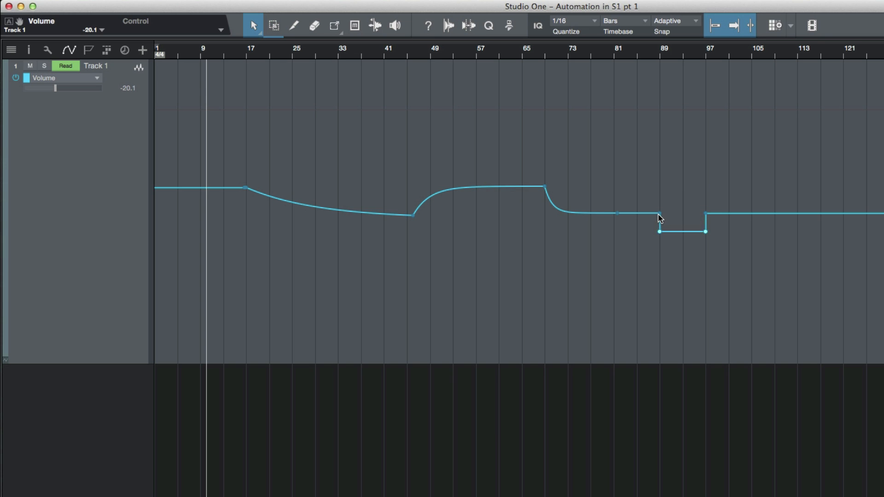
mouse_move(661, 220)
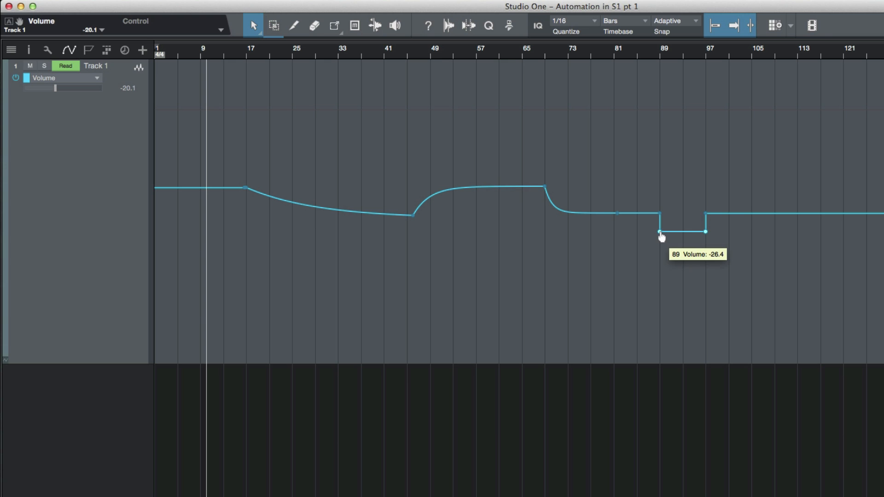
right_click(660, 233)
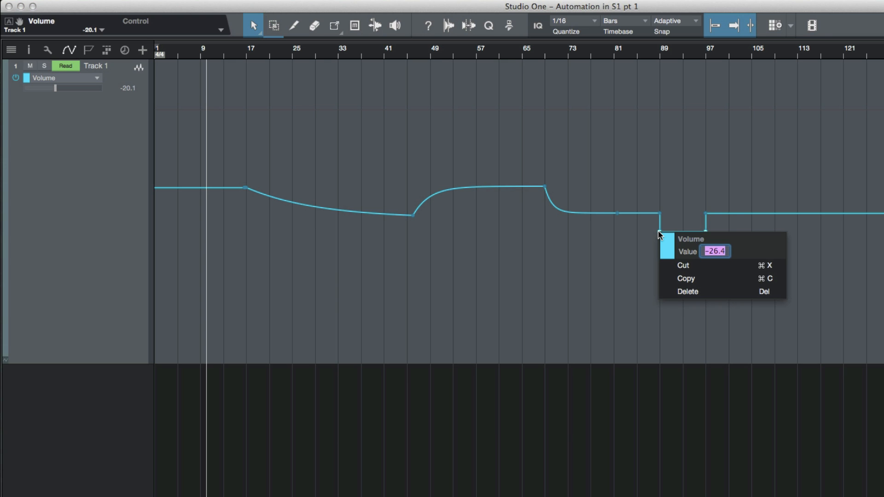
type("-24")
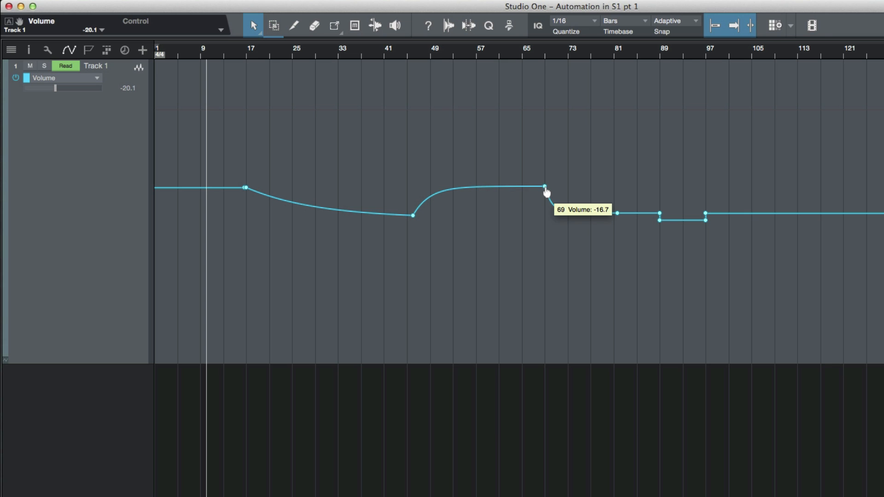
right_click(543, 188)
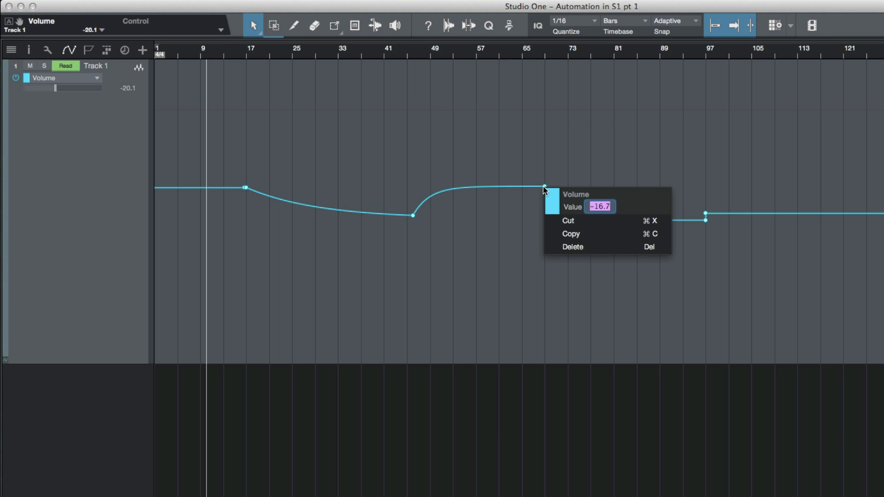